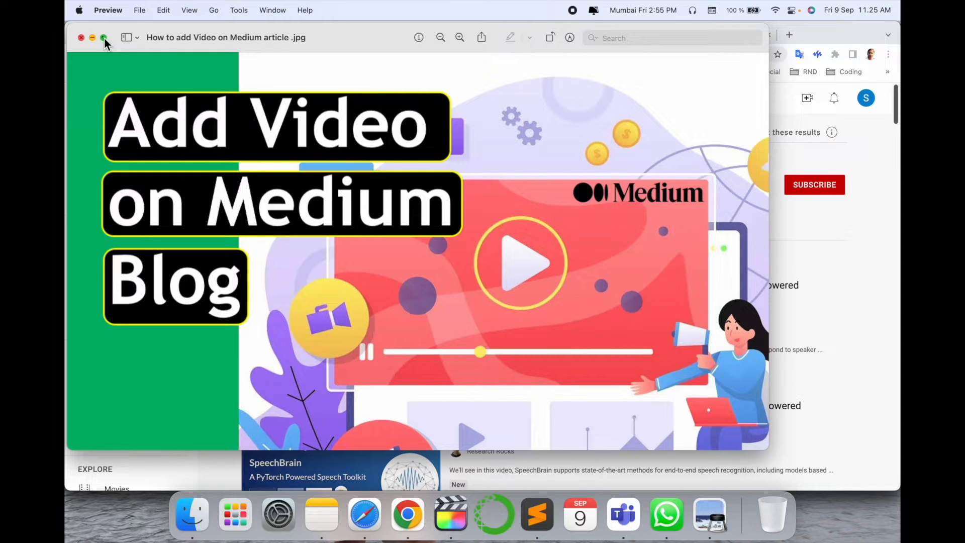
# Subscribe to the Research Rocks channel, then switch to the Medium draft 'Writing a Story Using Jenni.ai'
pyautogui.click(104, 37)
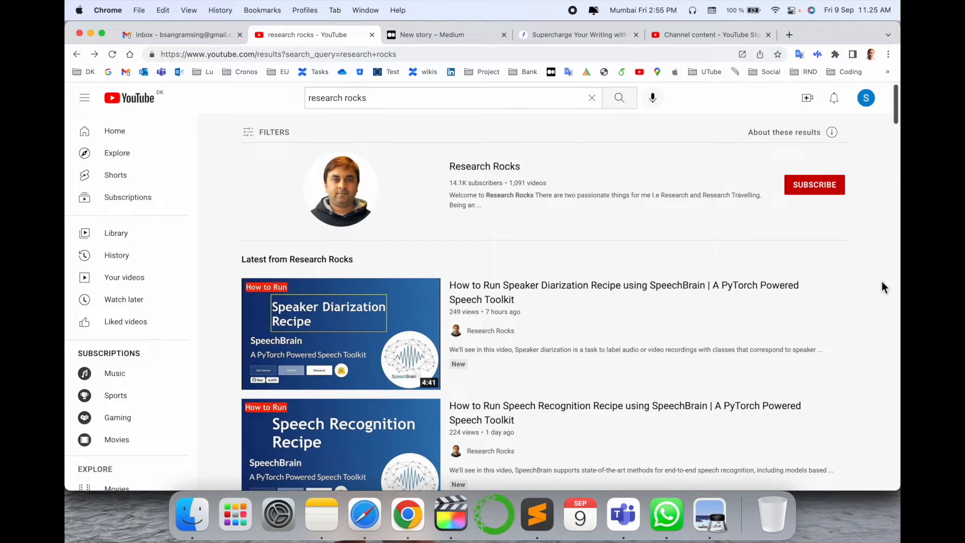
pyautogui.click(814, 184)
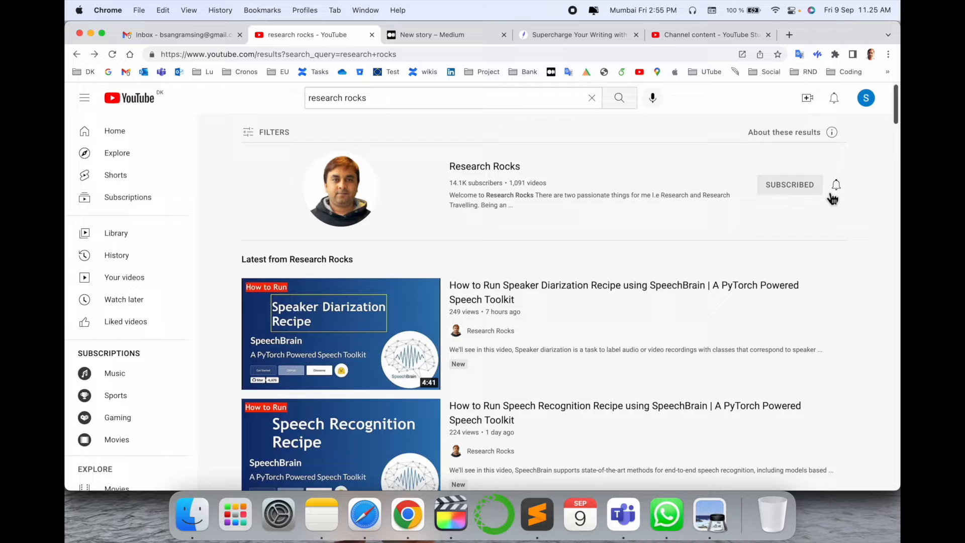
pyautogui.click(432, 34)
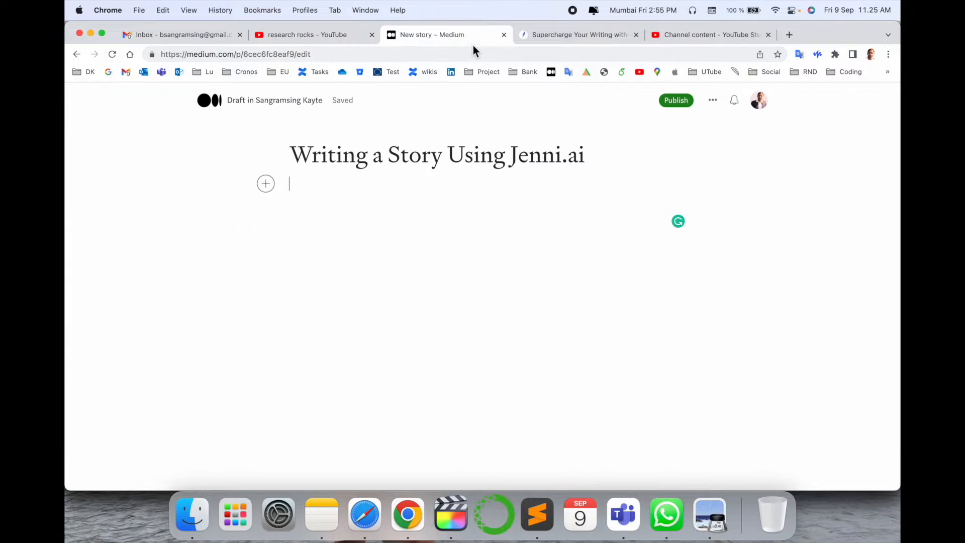
pyautogui.moveTo(455, 285)
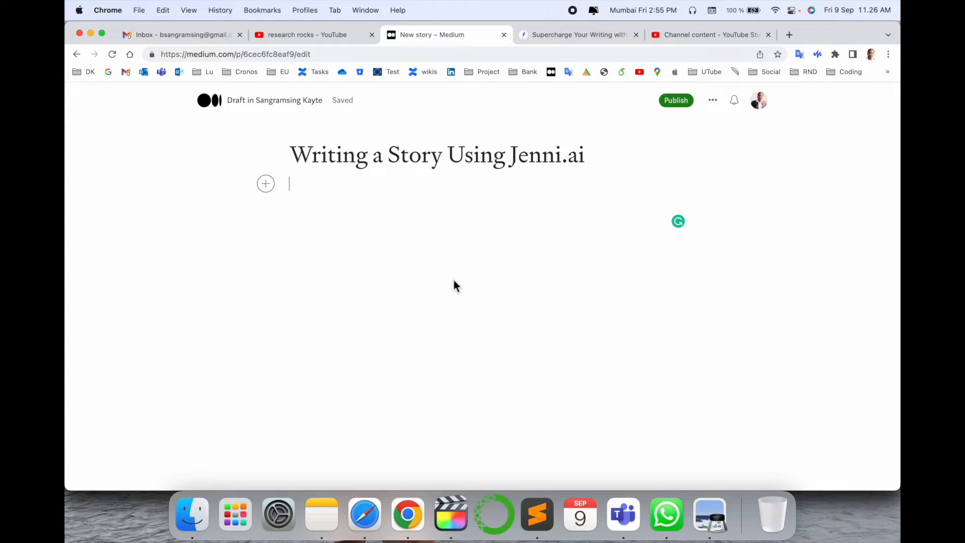
pyautogui.moveTo(284, 191)
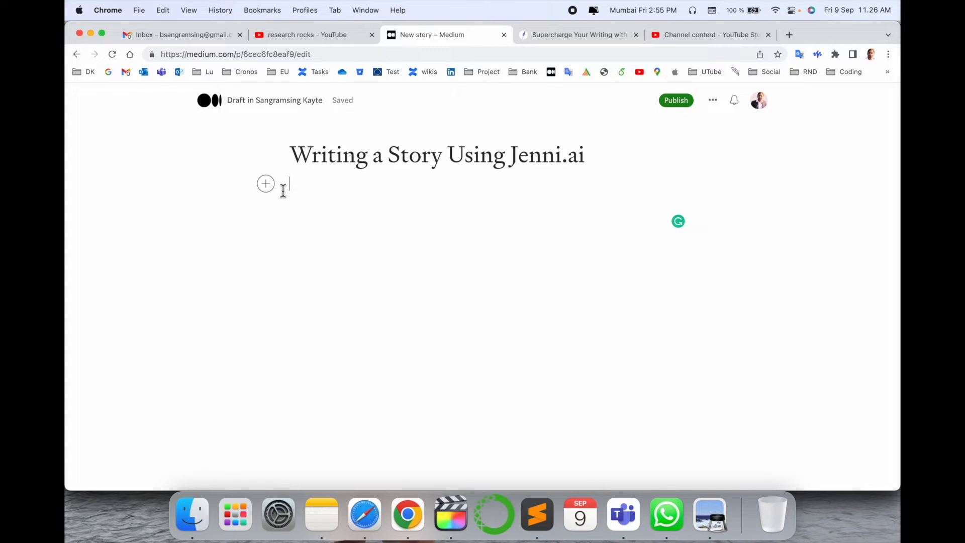
# Insert a video embed line in the empty paragraph below the story title
pyautogui.click(265, 183)
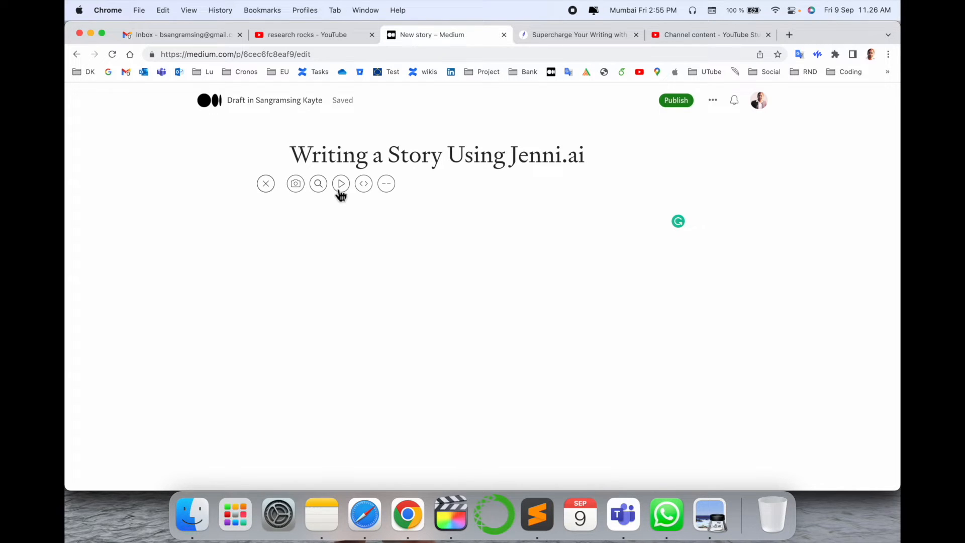
pyautogui.moveTo(345, 198)
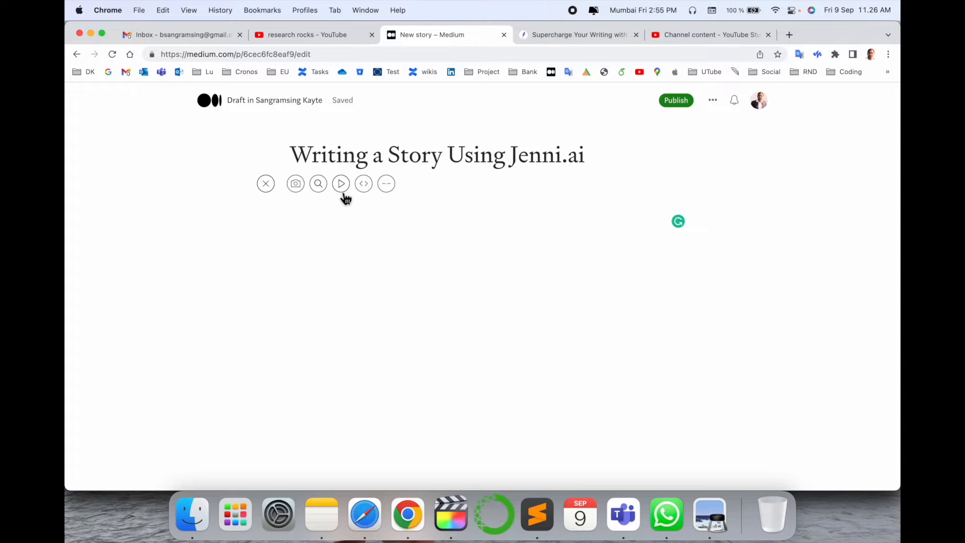
pyautogui.click(341, 183)
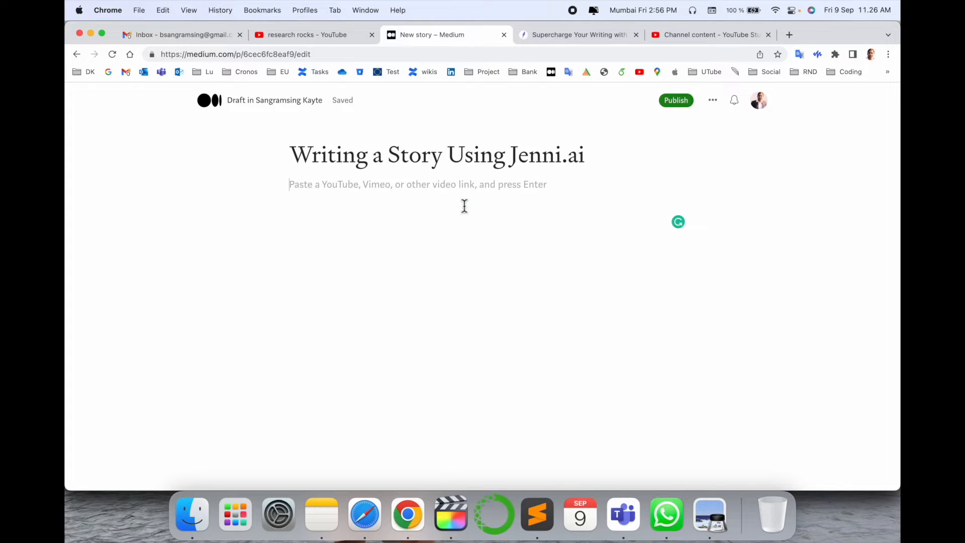
pyautogui.moveTo(481, 213)
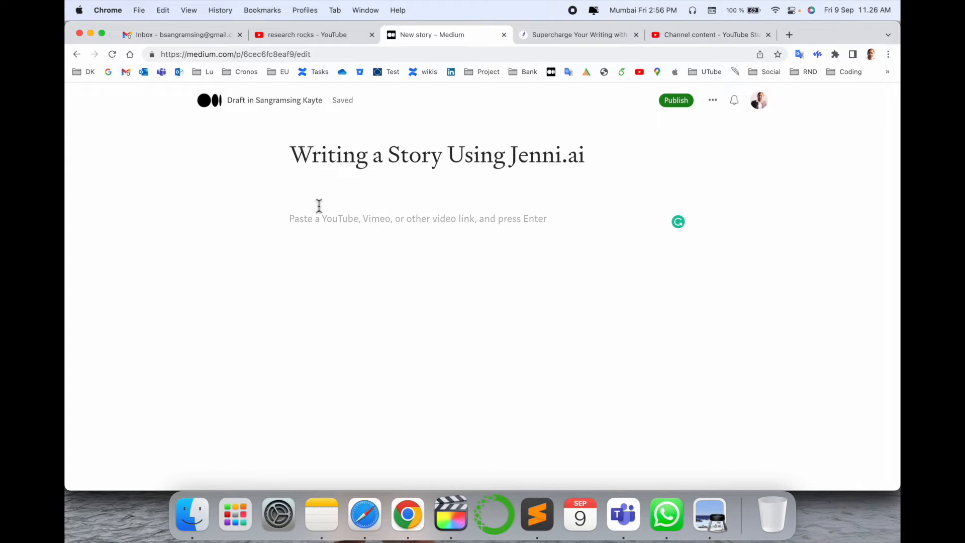
# Copy the Jenni video's share link from YouTube Studio and return to the Medium draft
pyautogui.click(708, 34)
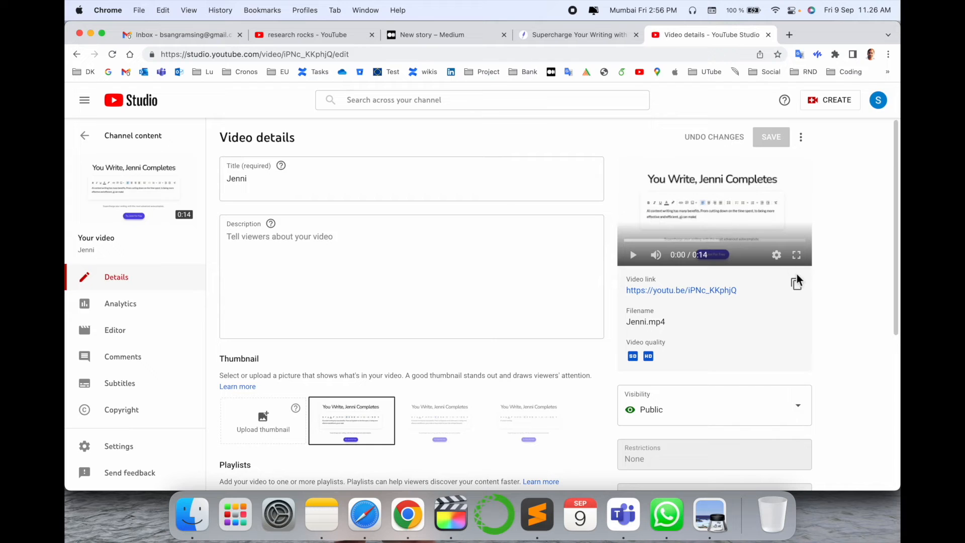
pyautogui.click(796, 284)
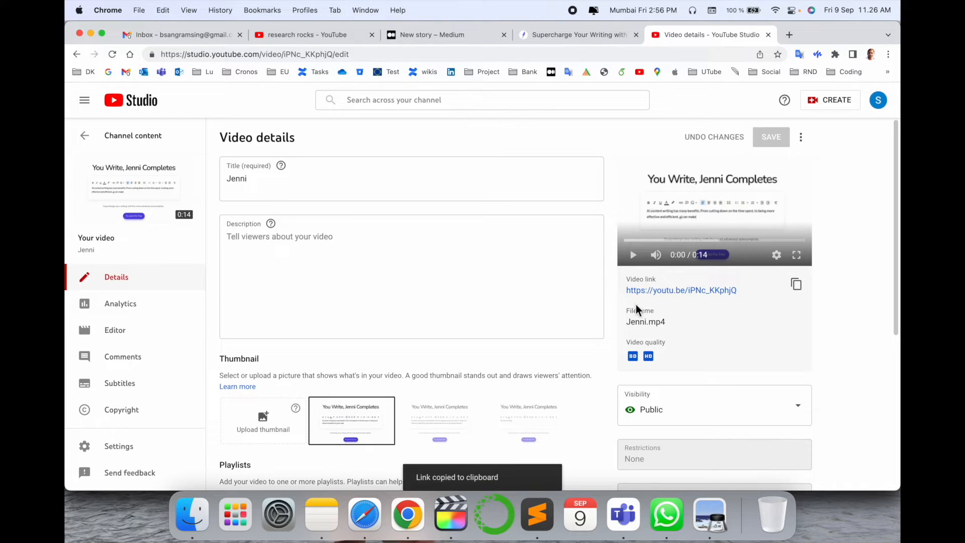
pyautogui.click(432, 34)
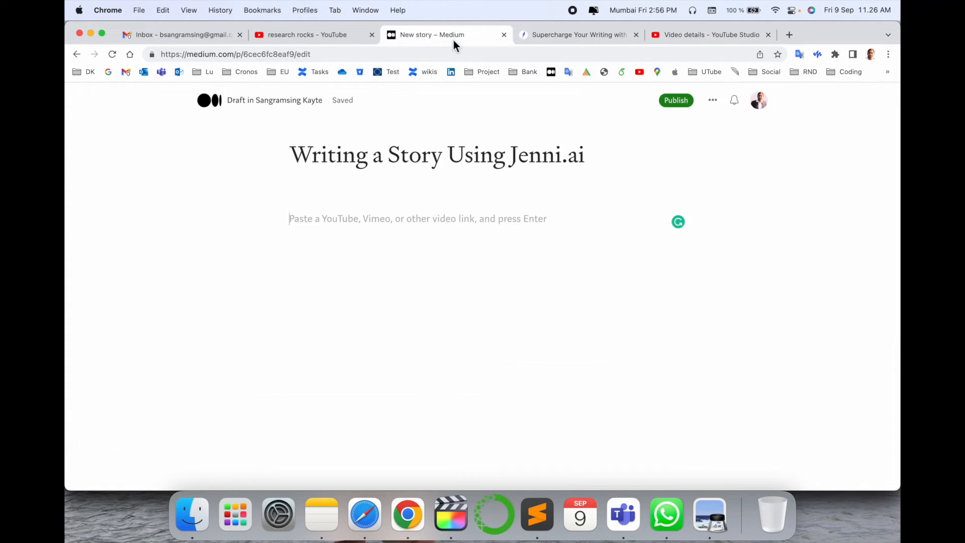
pyautogui.write('https://youtu.be/iPNc_KKphjQ')
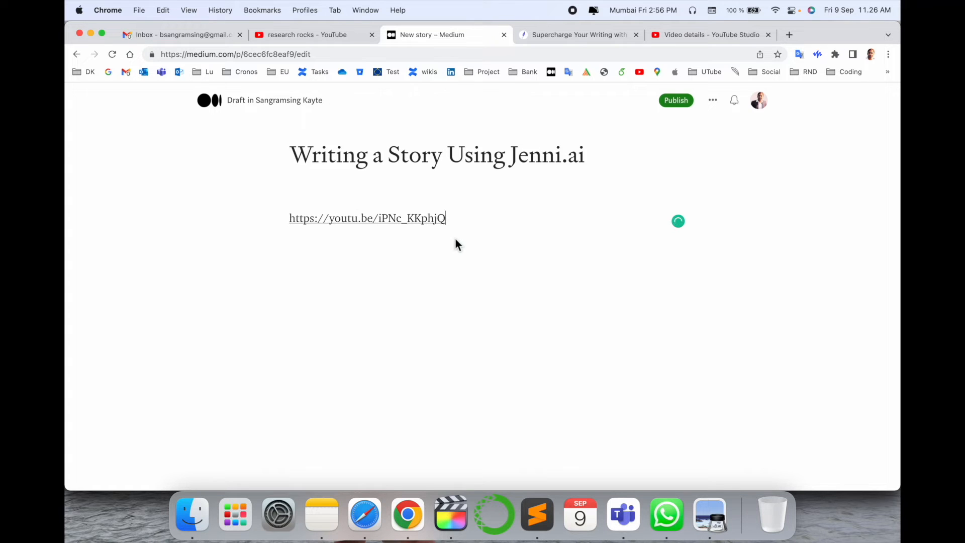
pyautogui.press('Return')
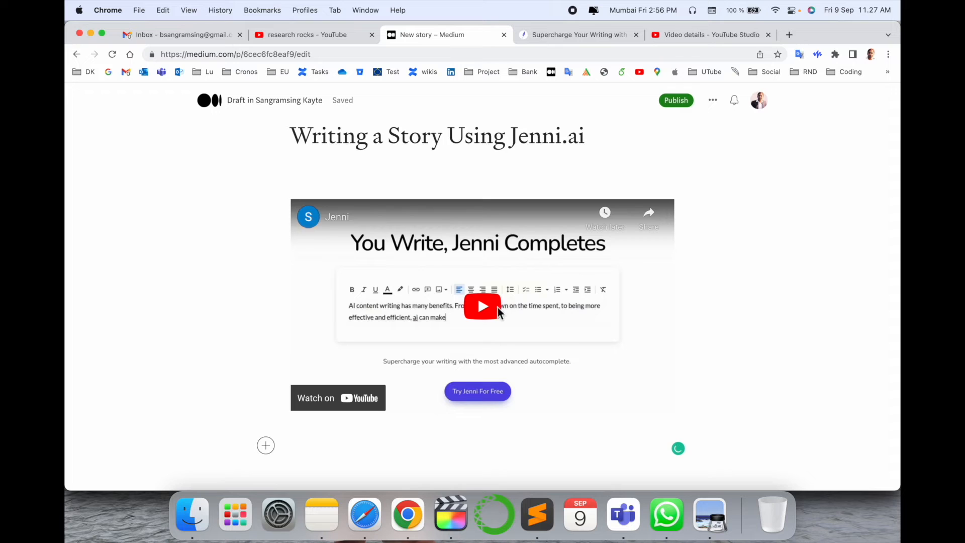
pyautogui.moveTo(672, 122)
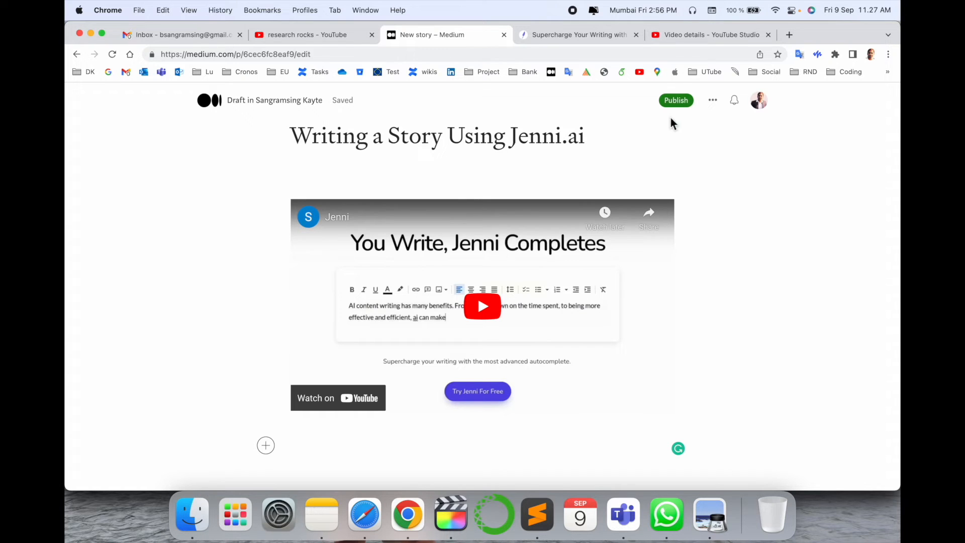
pyautogui.moveTo(481, 339)
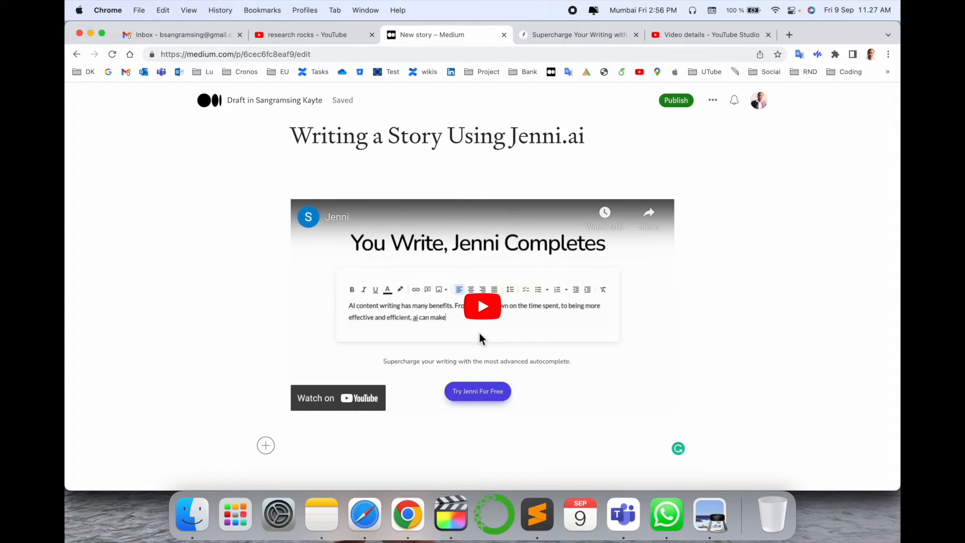
pyautogui.moveTo(676, 100)
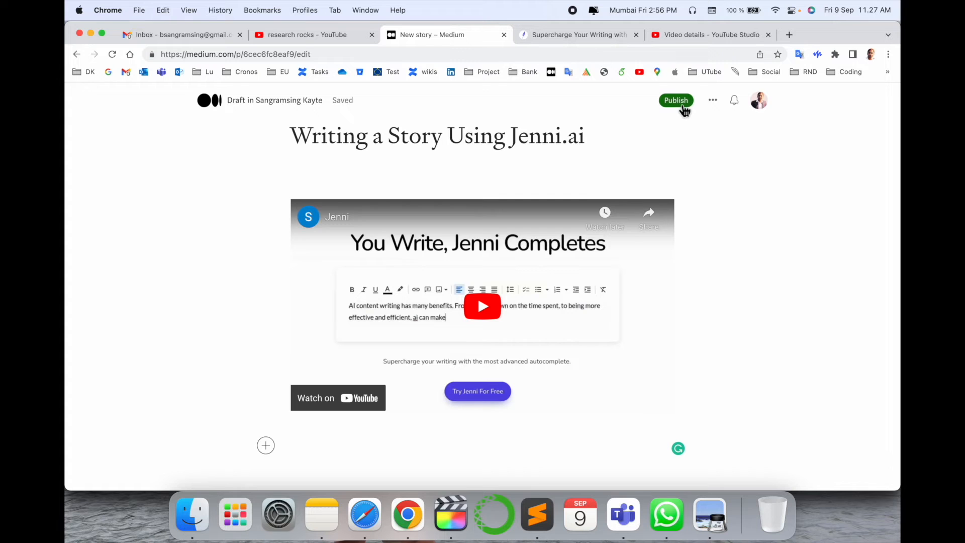
# Publish the story and start playing the embedded Jenni video on the live page
pyautogui.click(676, 100)
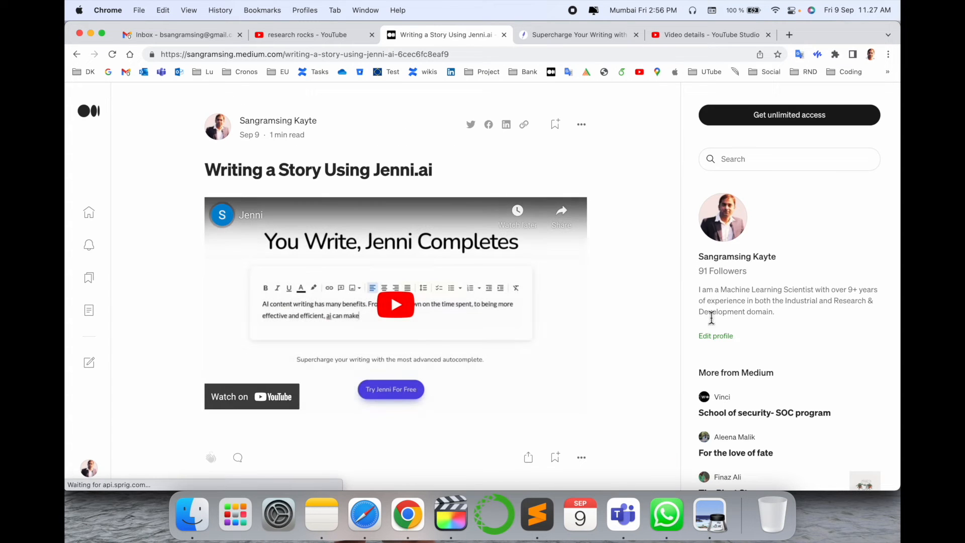
pyautogui.click(396, 304)
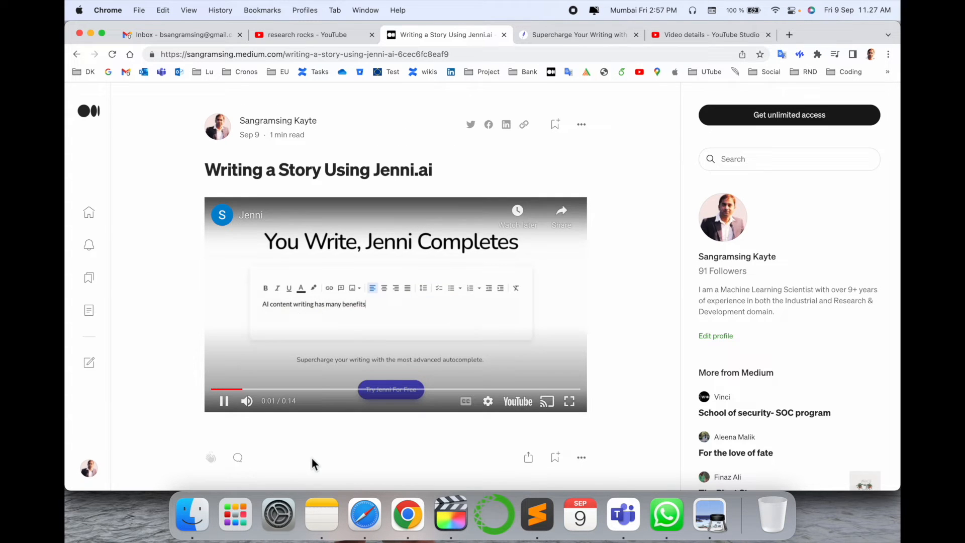
pyautogui.scroll(-3)
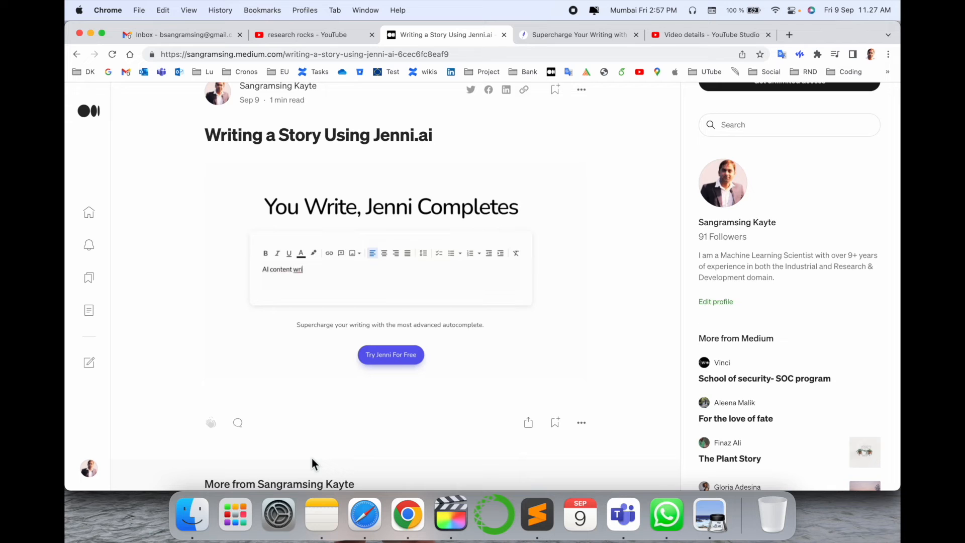
pyautogui.write('ting has many benefits')
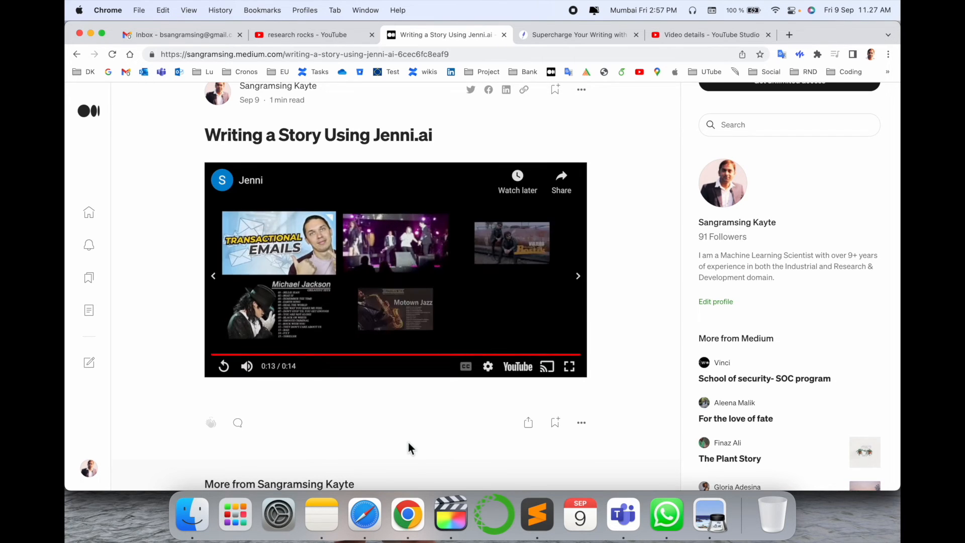
# Replay the embedded video, pause it, and dismiss the More videos overlay
pyautogui.click(223, 366)
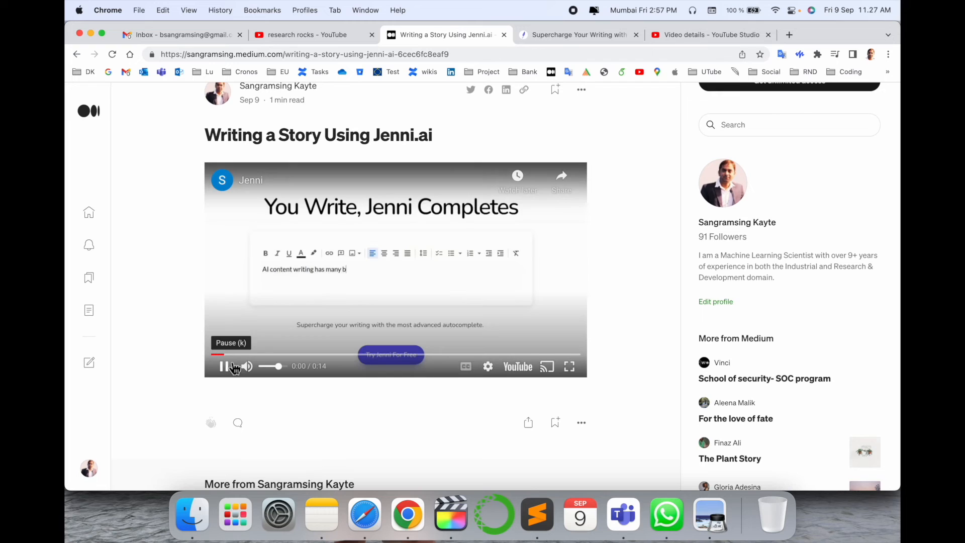
pyautogui.click(224, 366)
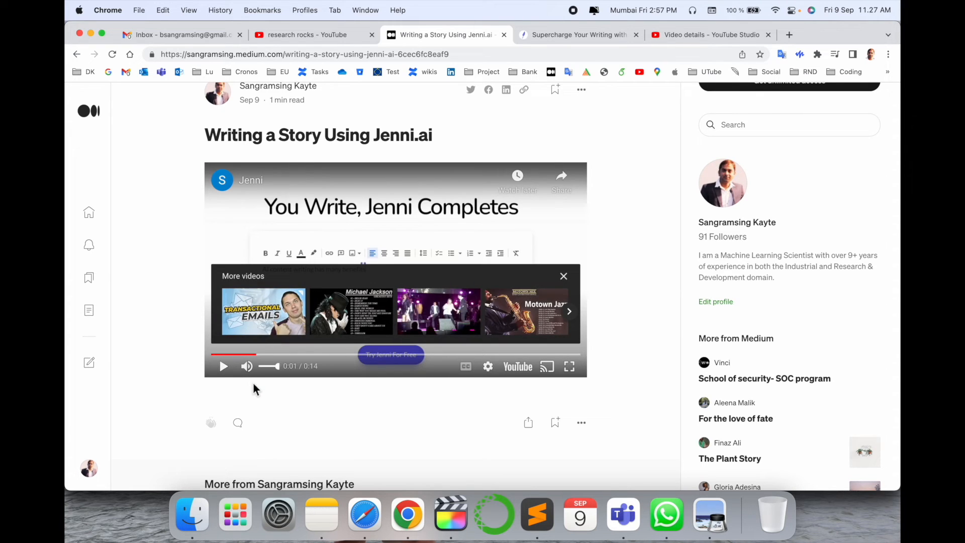
pyautogui.click(563, 276)
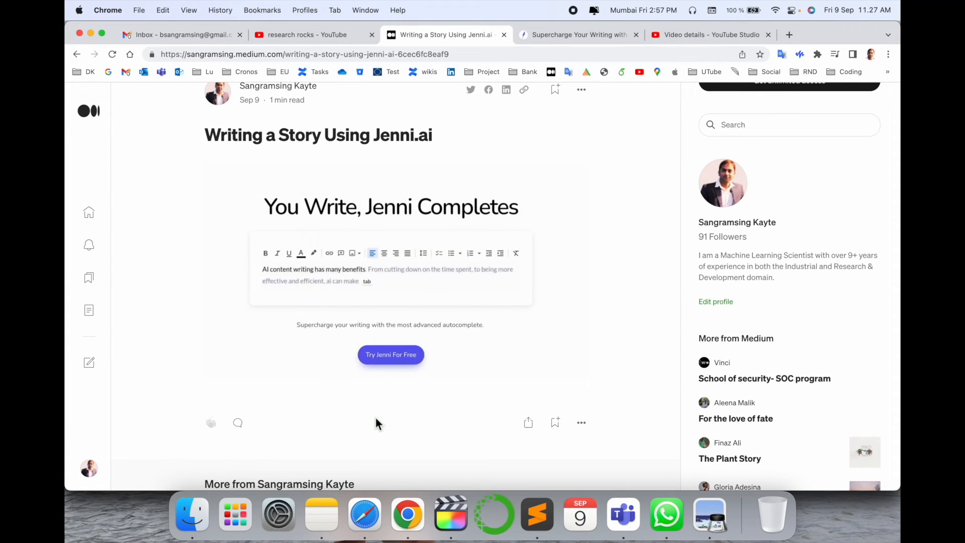